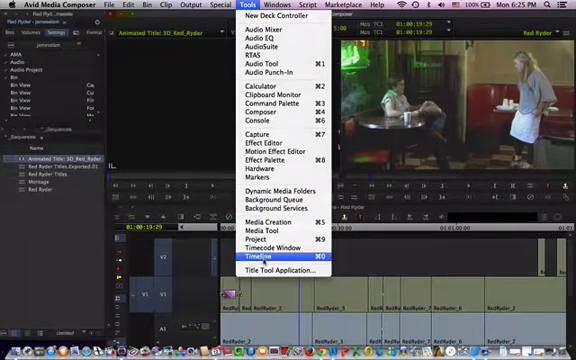
mouse_move(284, 272)
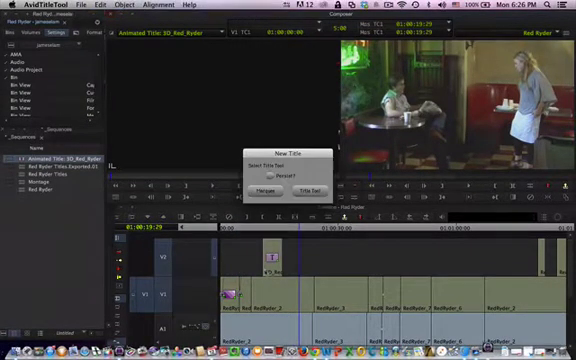
- Start the new title in Marquee rather than the classic Title Tool
left_click(304, 188)
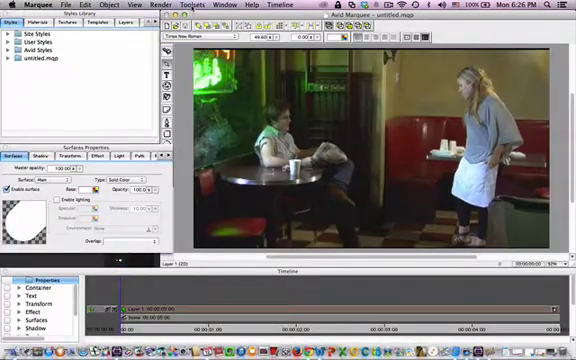
- Start from a title template and extend its text to read 'EDITED BY ELAM'
left_click(196, 4)
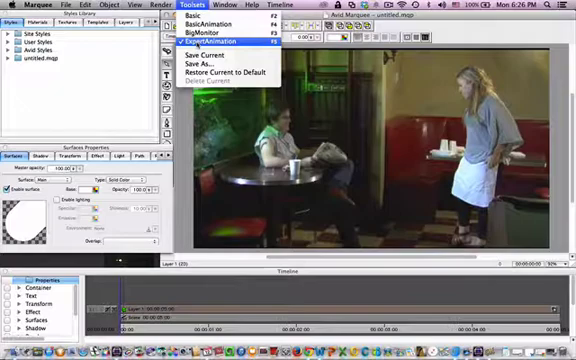
left_click(220, 42)
type("EDITED")
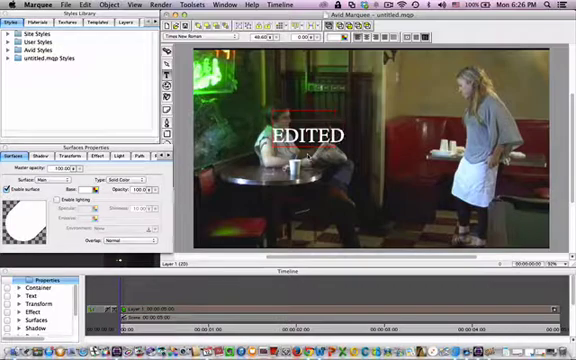
type("BY ELAM")
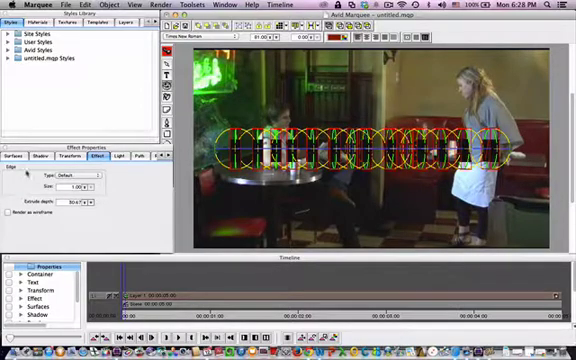
- Adjust the twirl effect parameters on the title glyphs in Effects Properties
left_click(12, 156)
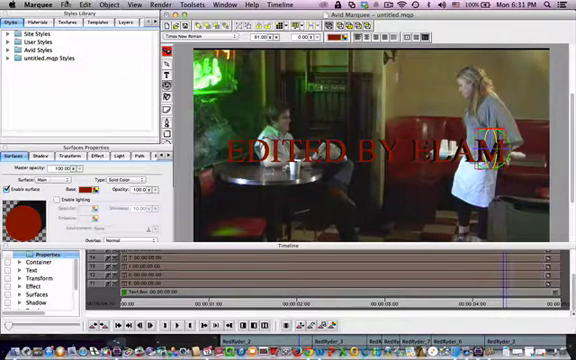
- Quit Marquee, saving the named title to the Avid bin
left_click(18, 4)
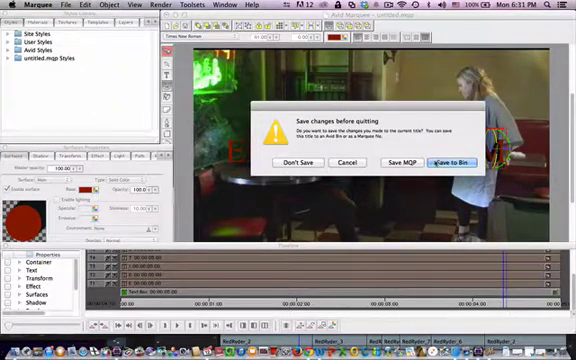
left_click(452, 160)
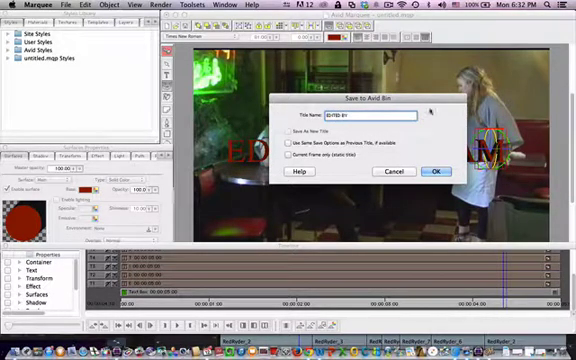
left_click(436, 172)
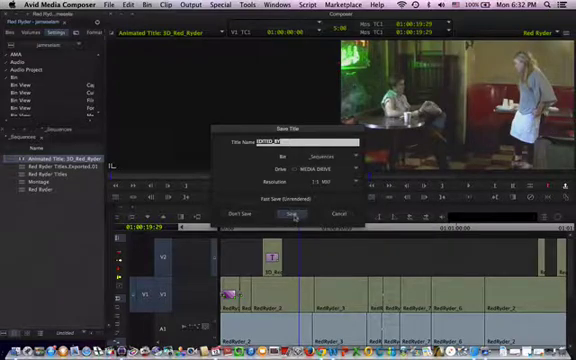
- Confirm the Save Title dialog so Media Composer creates the title media
left_click(292, 216)
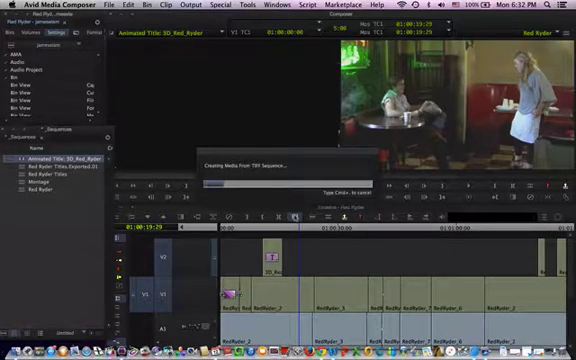